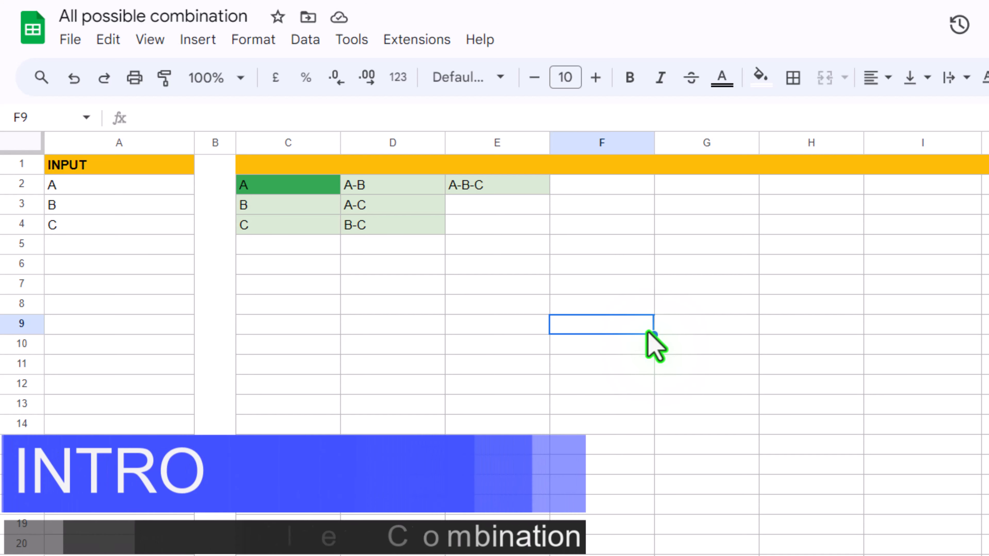
pyautogui.moveTo(248, 252)
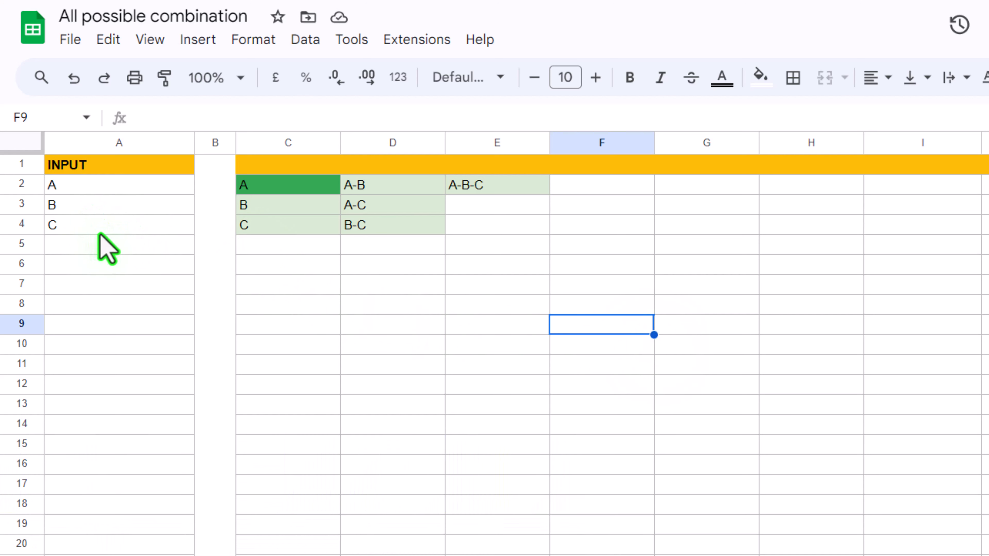
pyautogui.moveTo(120, 249)
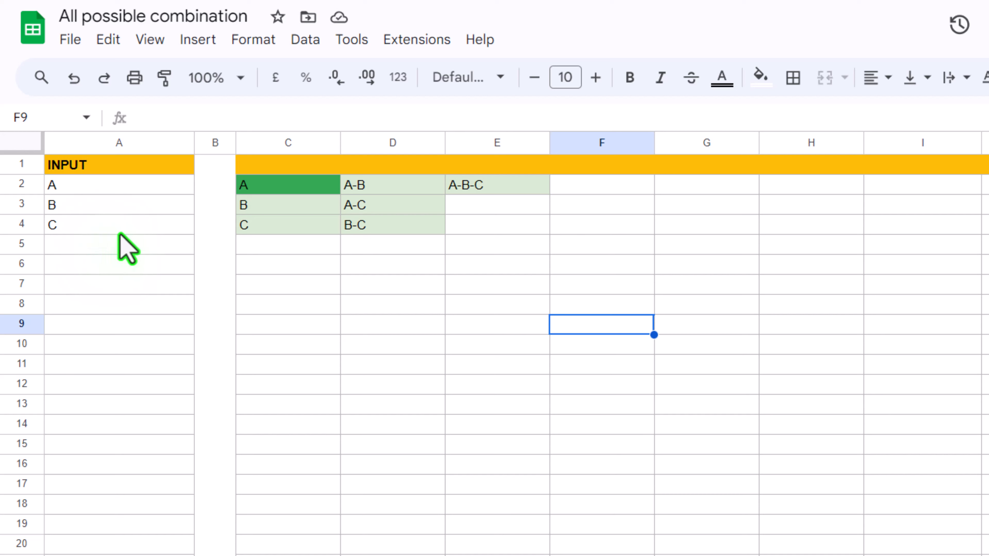
pyautogui.moveTo(118, 253)
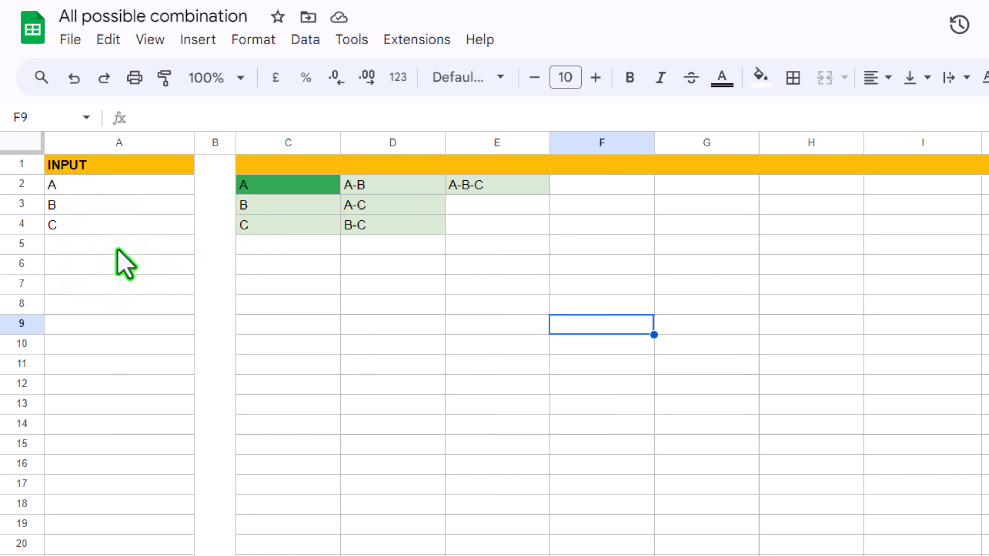
# Enter E in the empty input cell A6 so the combinations extend to A-B-C-D-E
pyautogui.click(103, 247)
pyautogui.write('D')
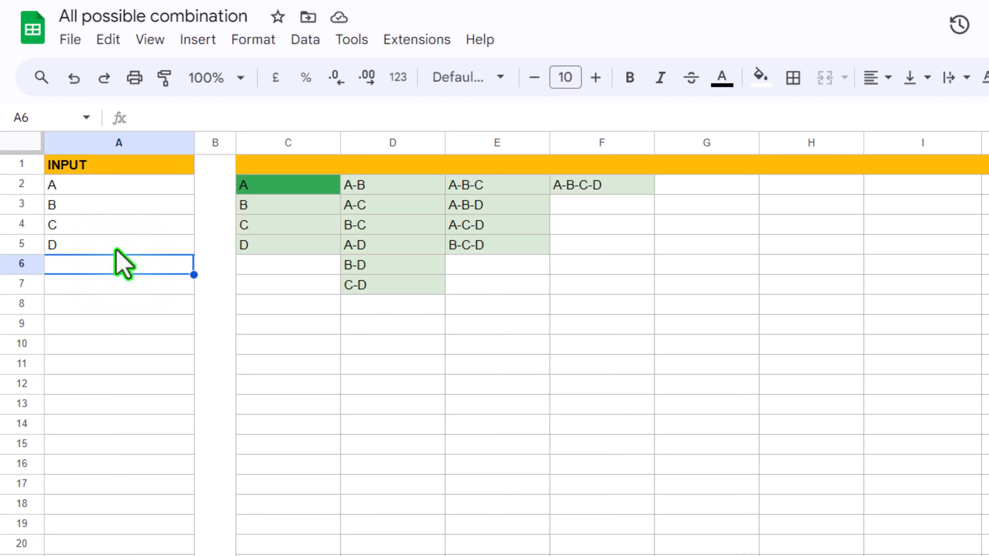
pyautogui.write('E')
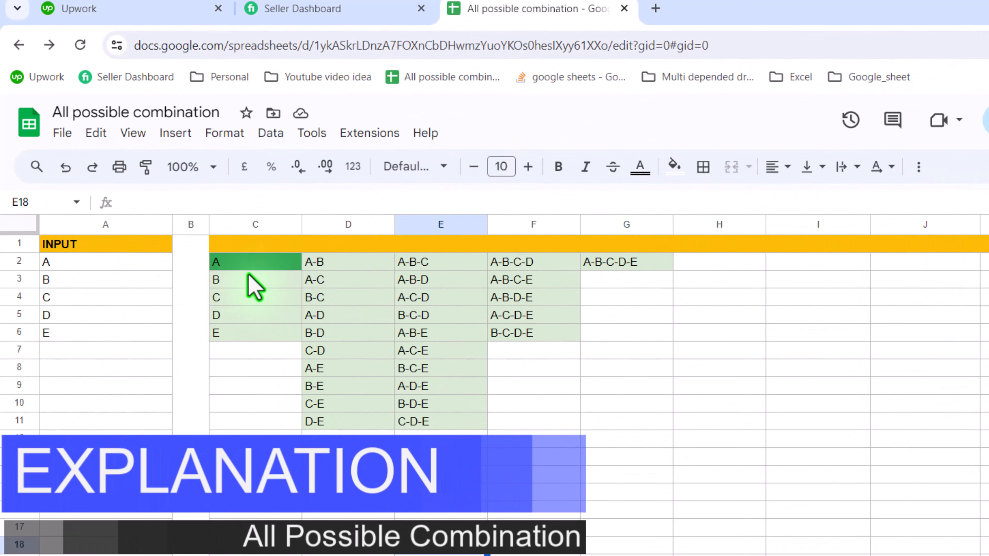
# Select C2 and expand its multi-line LET formula with the browser in full screen
pyautogui.click(254, 262)
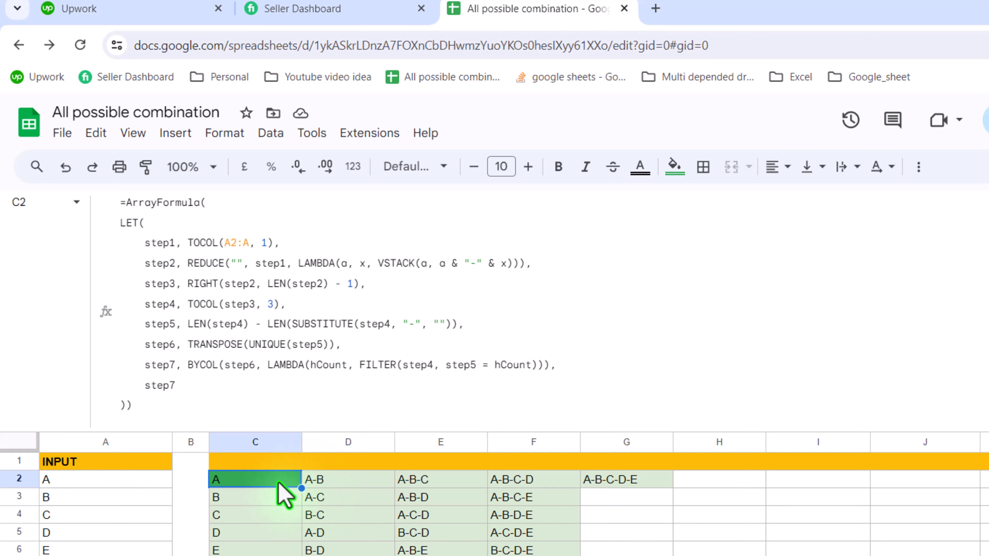
pyautogui.press('F11')
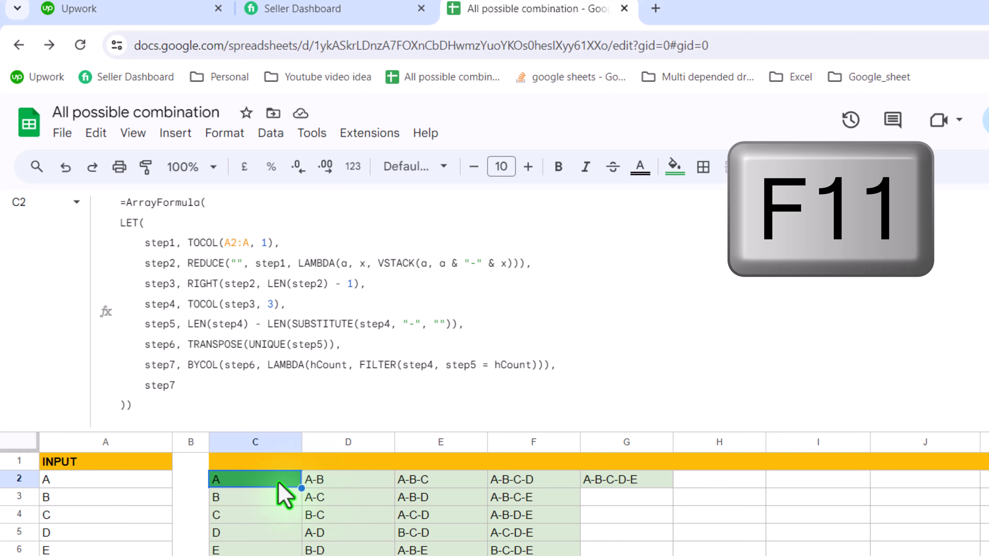
pyautogui.press('F11')
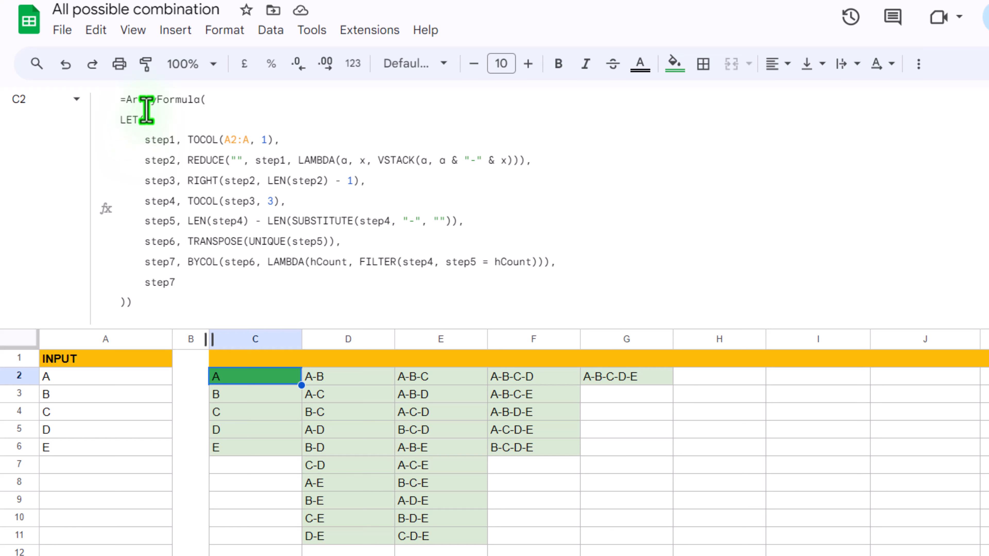
pyautogui.moveTo(152, 158)
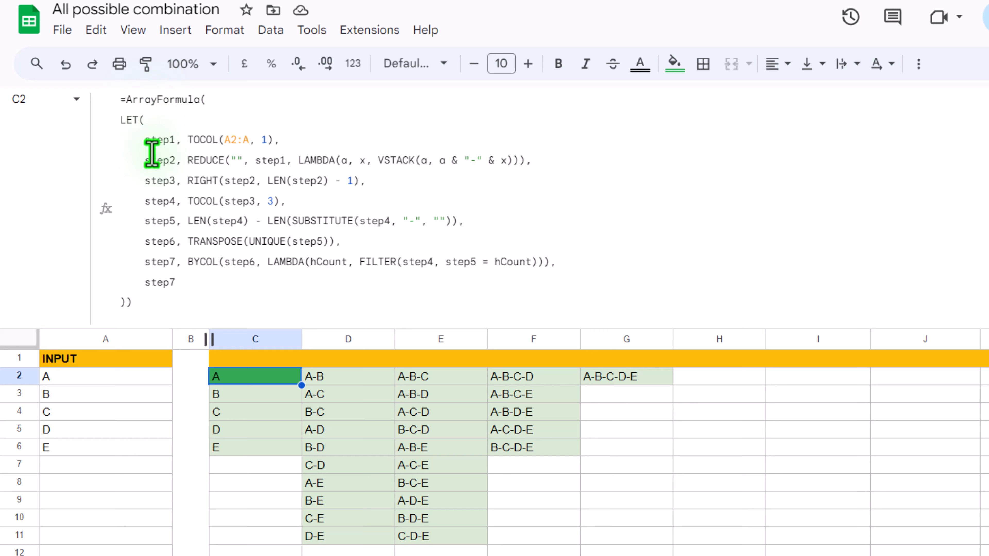
pyautogui.moveTo(181, 284)
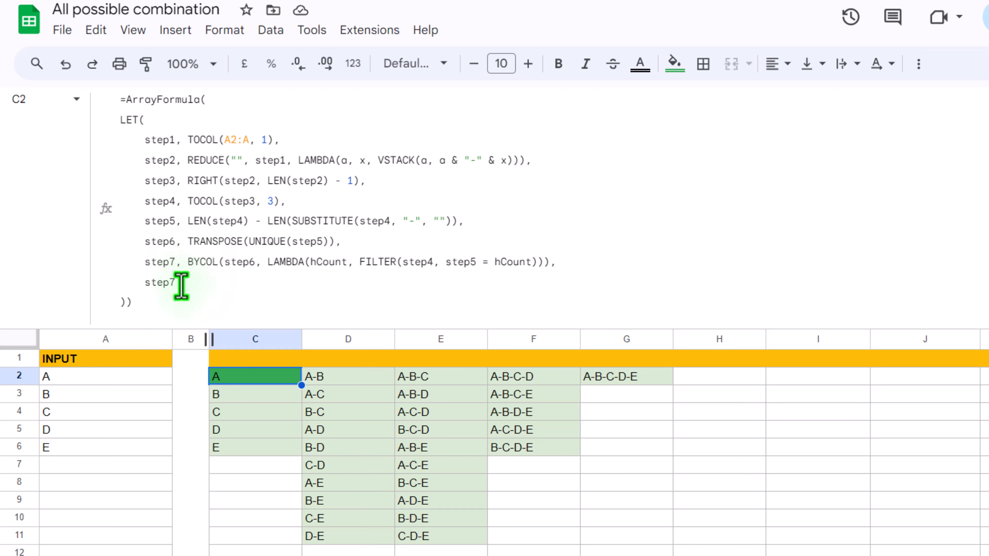
pyautogui.moveTo(179, 284)
pyautogui.write('1')
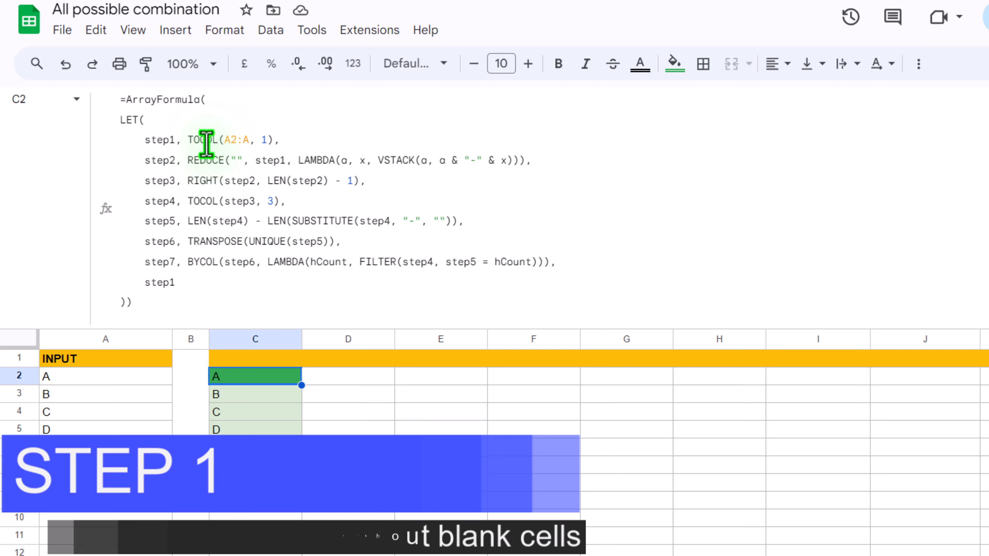
# Set the LET formula's final line to step1 so column C lists only inputs A–E
pyautogui.click(260, 140)
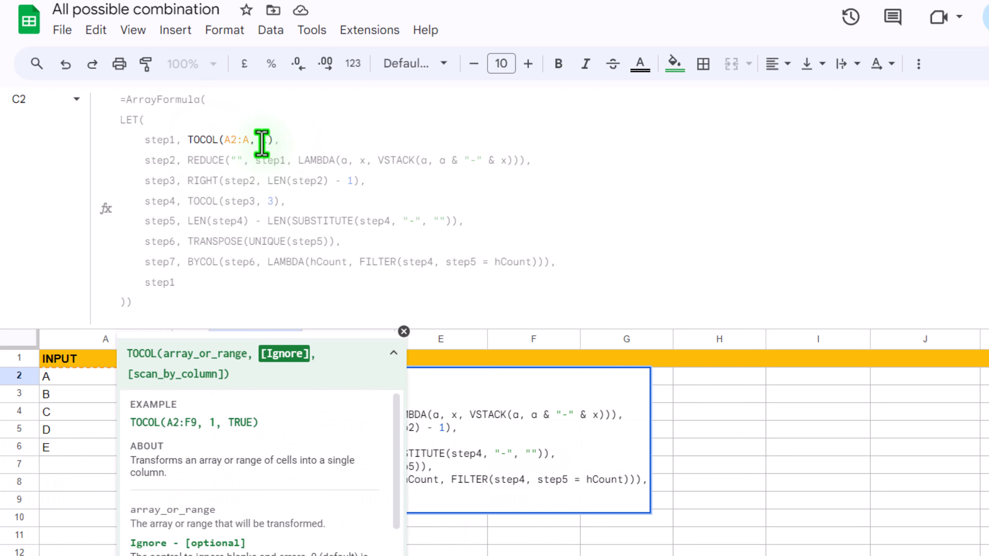
pyautogui.write('1')
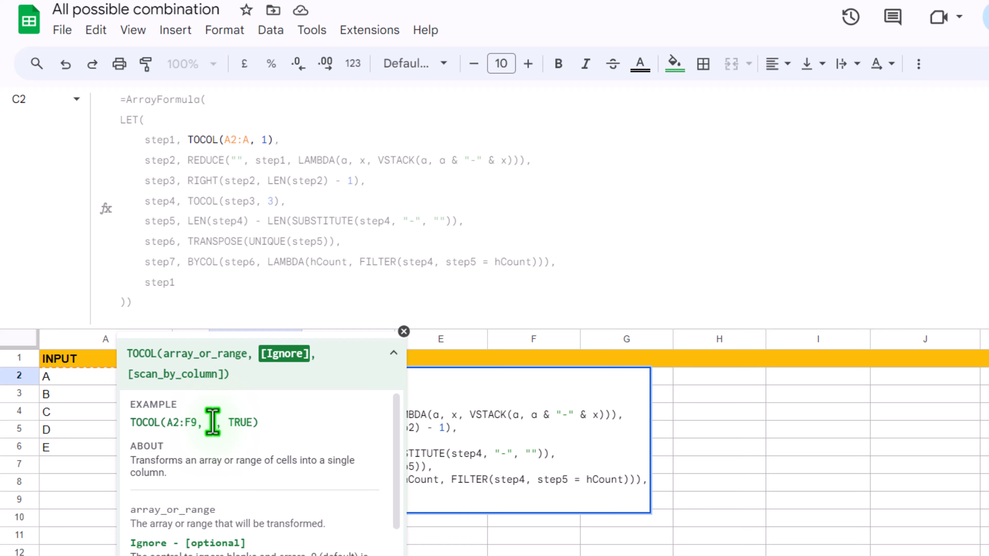
pyautogui.click(404, 331)
pyautogui.write('2')
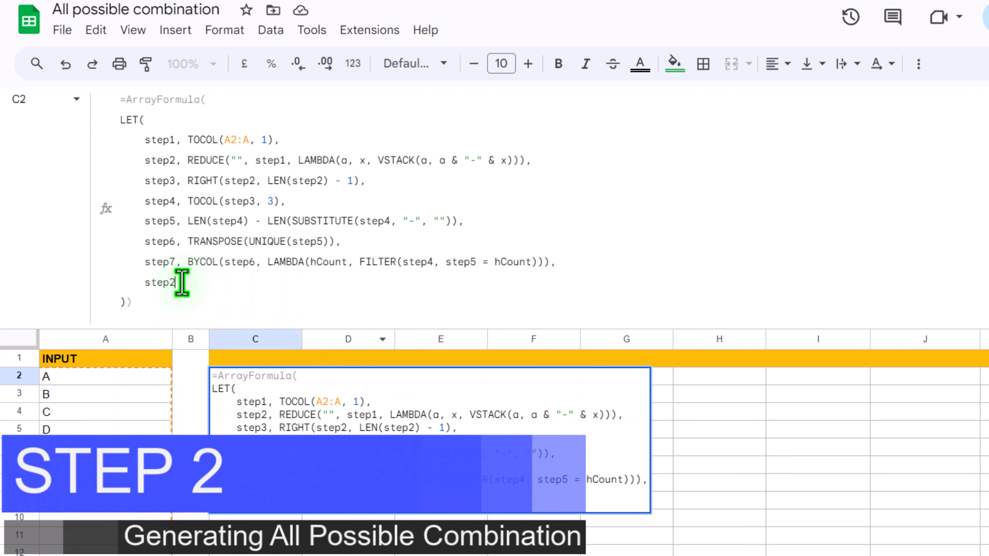
# Commit step2 so column C shows dash-prefixed combinations like -A, -A-B, -A-B-C
pyautogui.press('Enter')
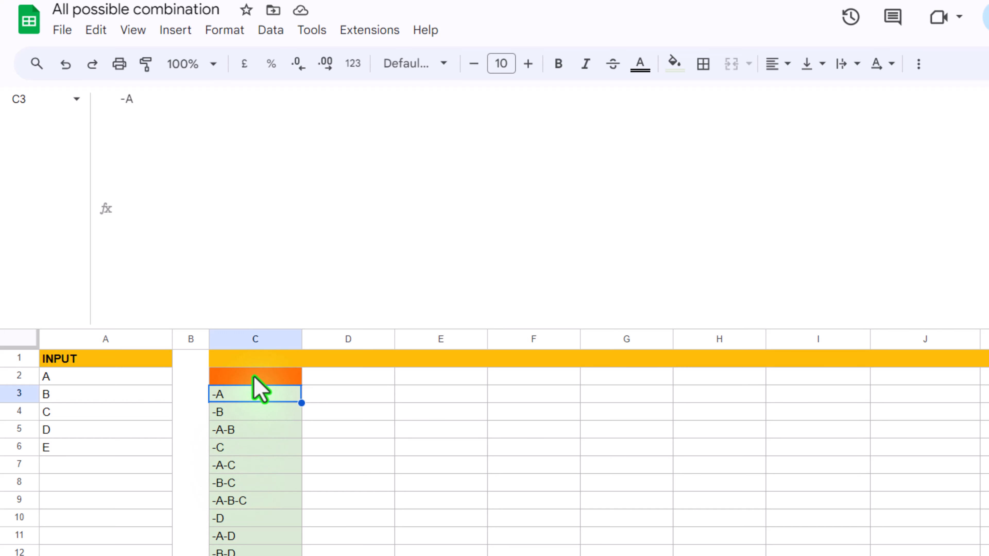
pyautogui.moveTo(237, 411)
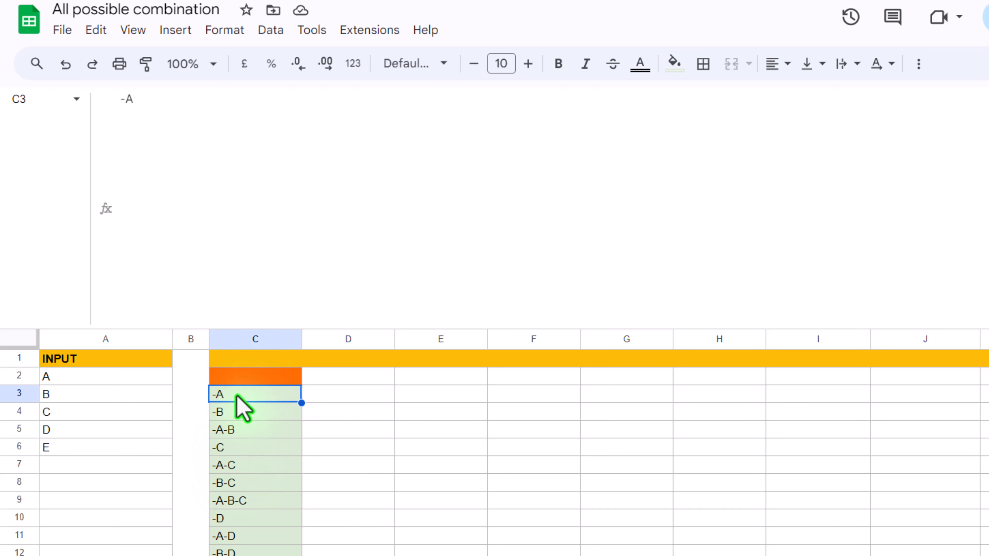
pyautogui.moveTo(221, 453)
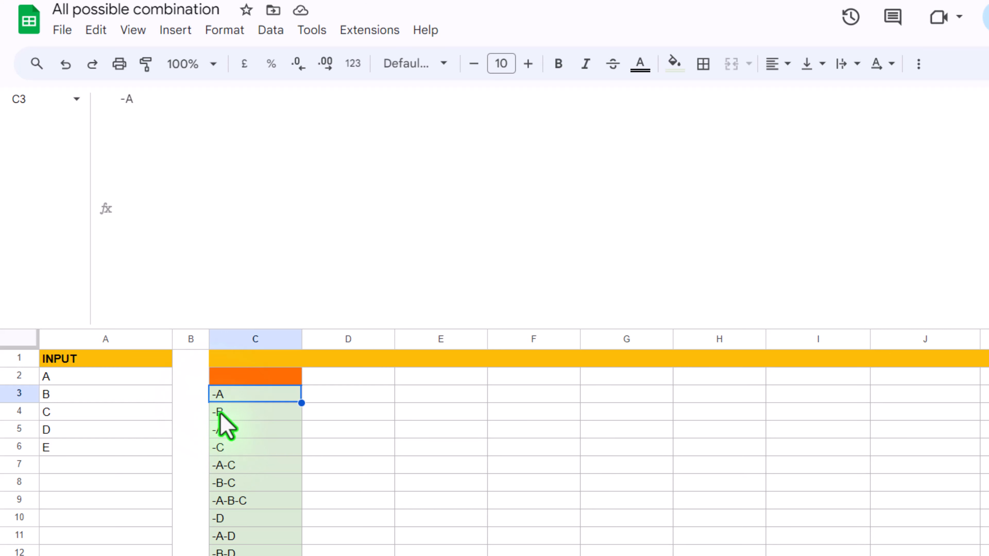
pyautogui.click(255, 379)
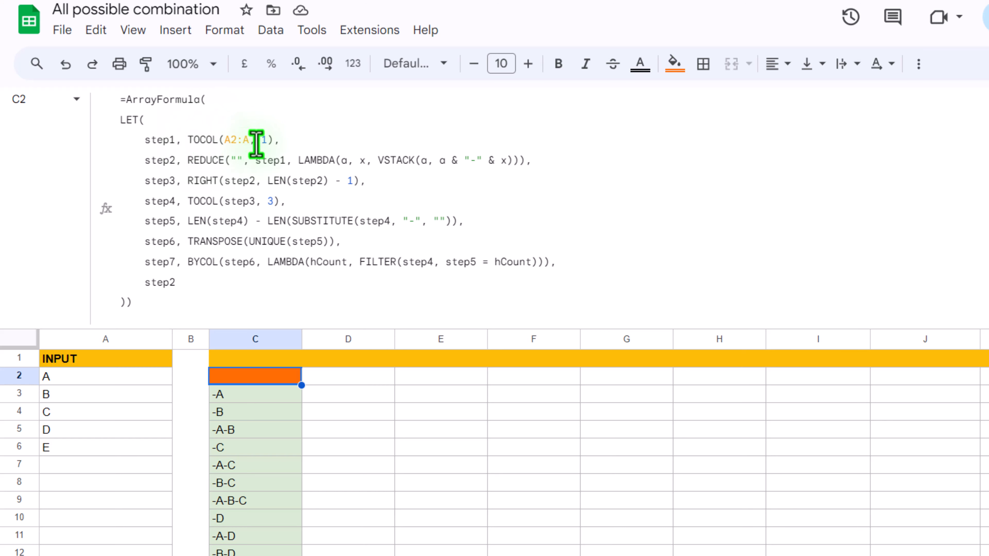
pyautogui.moveTo(374, 165)
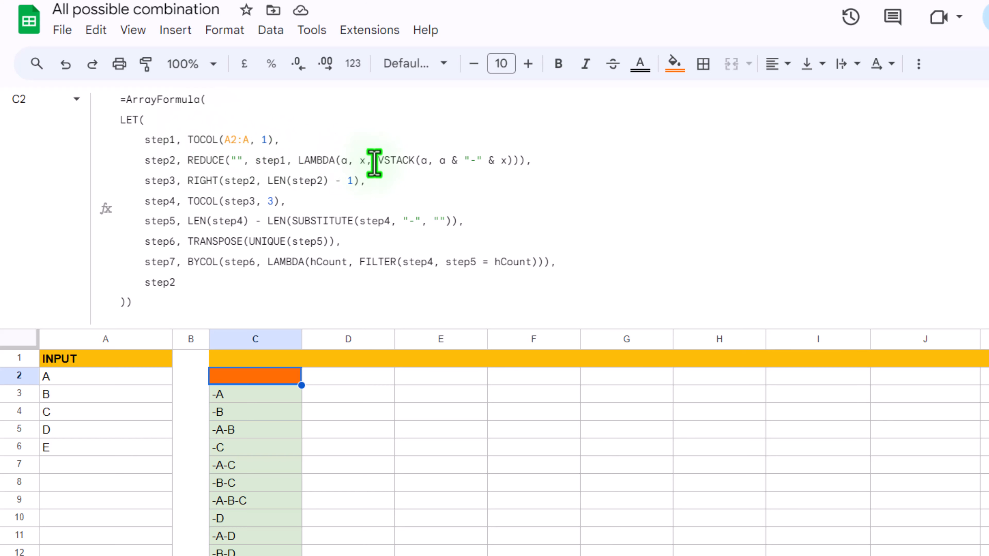
pyautogui.moveTo(237, 161)
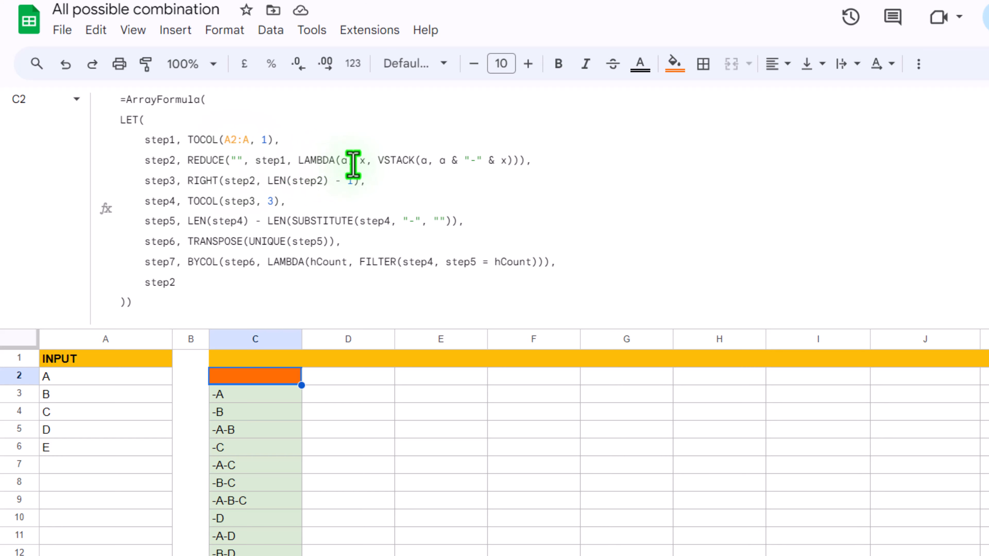
pyautogui.moveTo(453, 165)
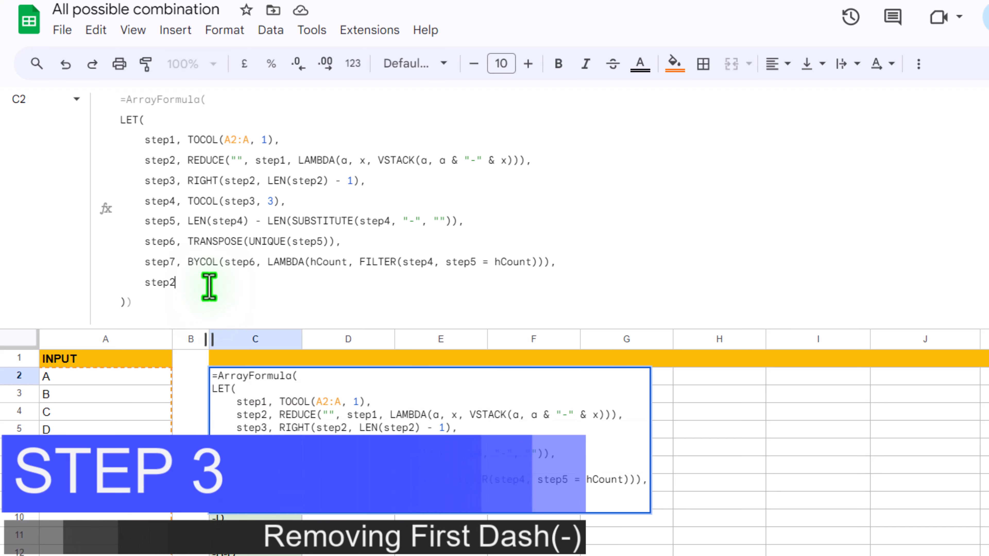
# Commit step3 to strip the leading dashes, then inspect the #VALUE! error in C2
pyautogui.press('Enter')
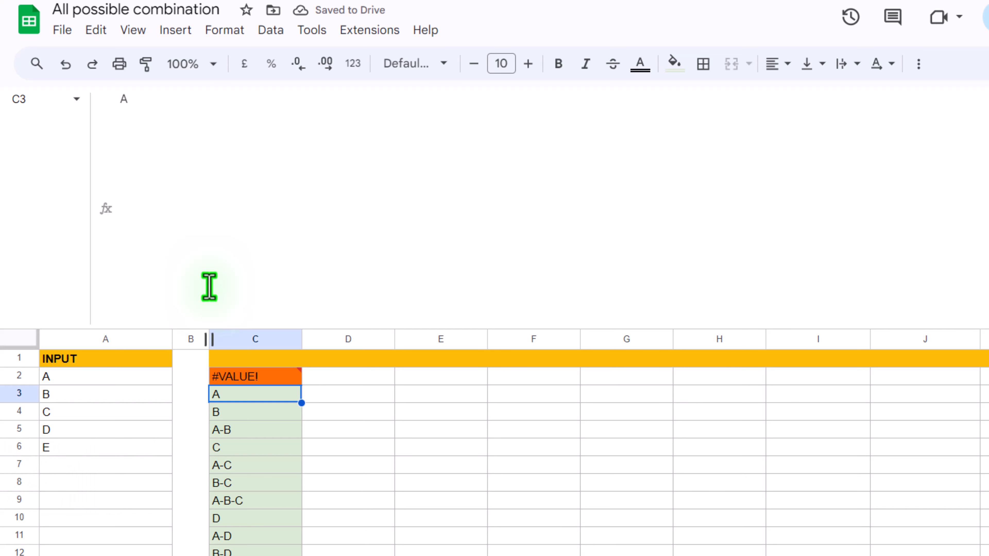
pyautogui.click(254, 377)
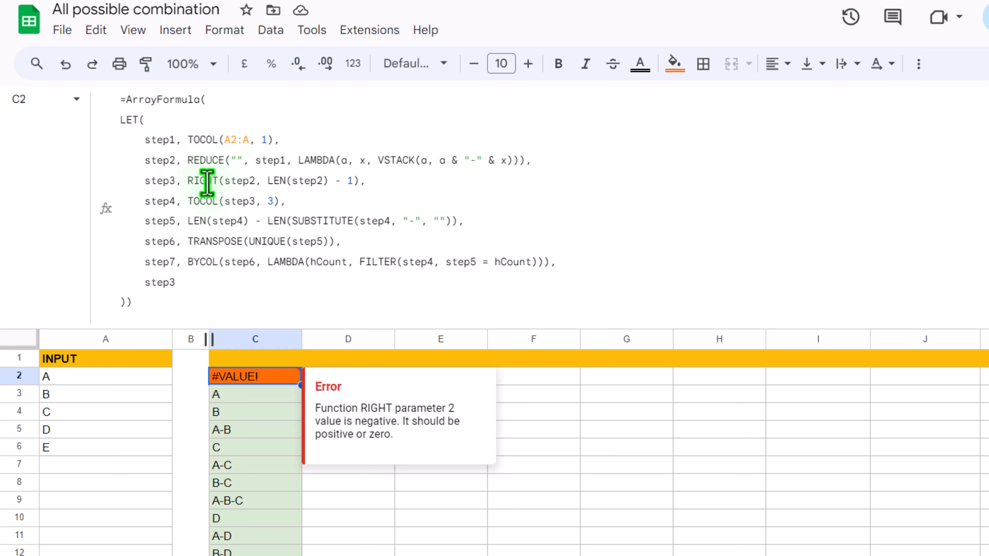
pyautogui.moveTo(190, 160)
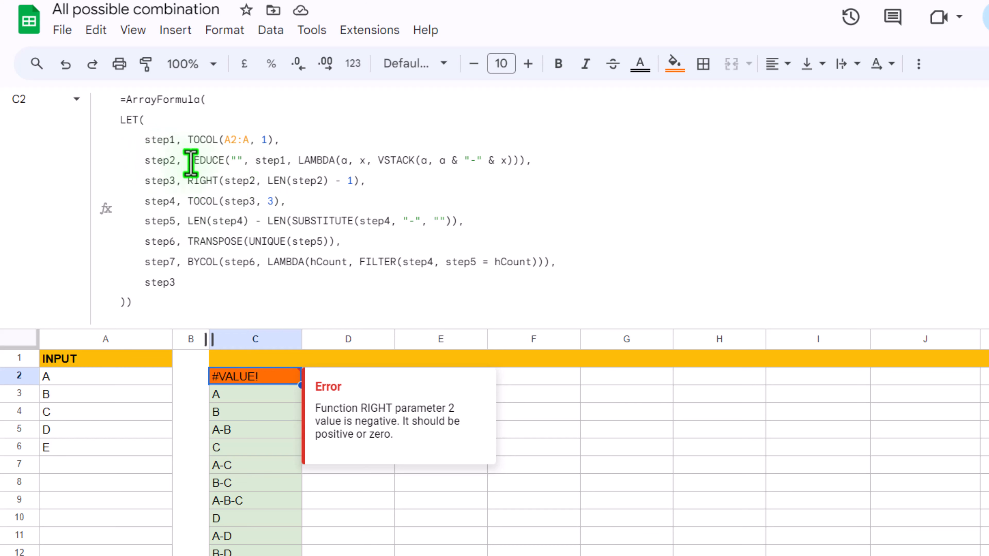
pyautogui.moveTo(301, 192)
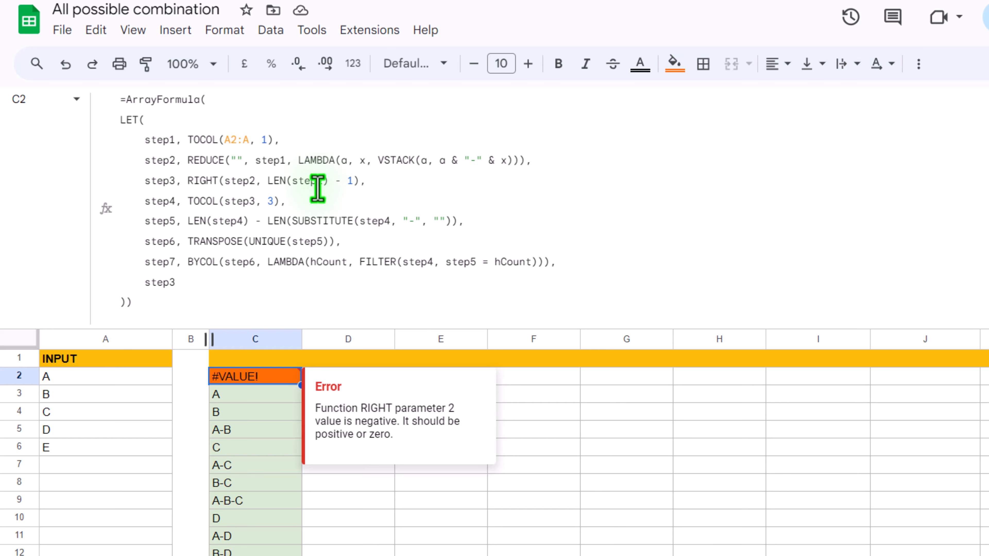
pyautogui.moveTo(249, 162)
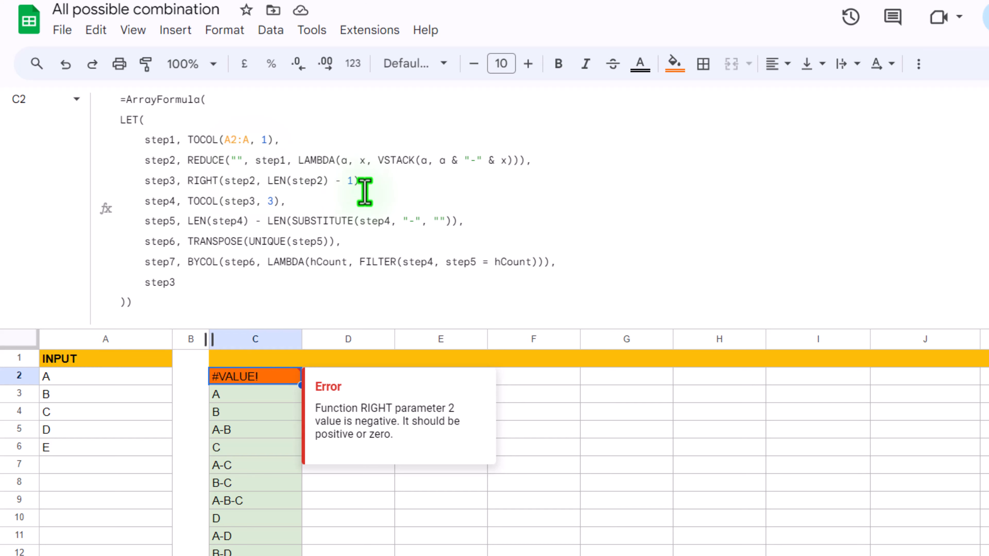
pyautogui.moveTo(335, 185)
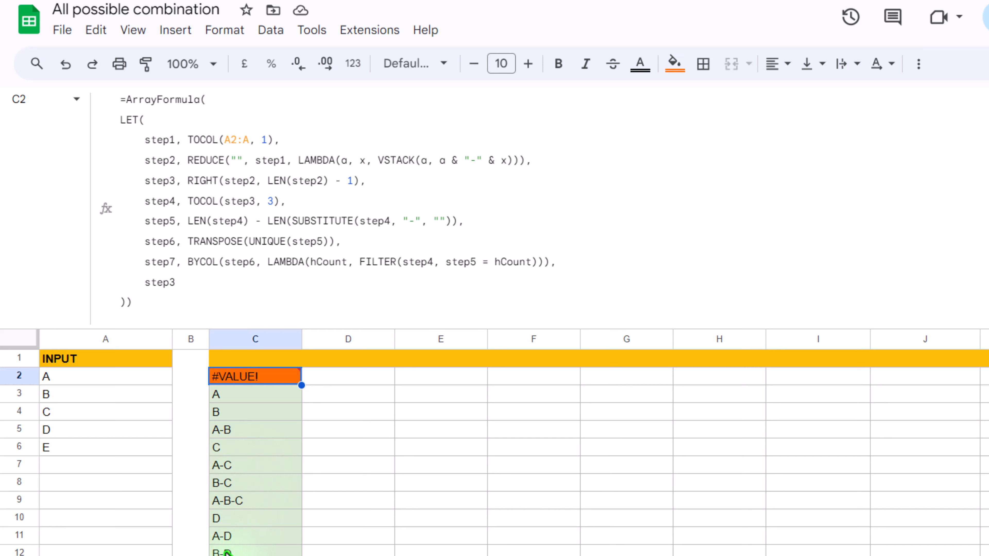
pyautogui.moveTo(214, 435)
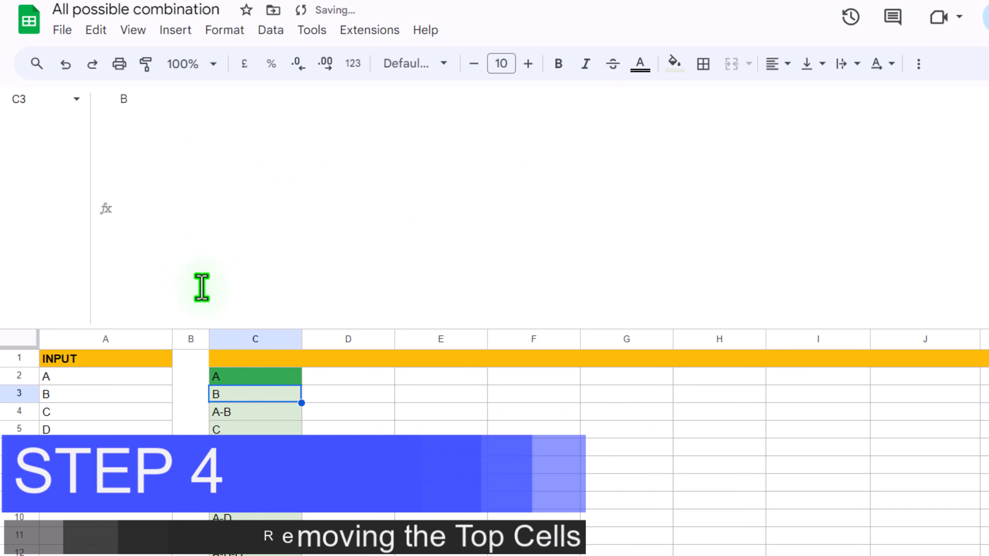
# Edit C2 with formula suggestions hidden, replacing the final step4 with step5
pyautogui.click(239, 378)
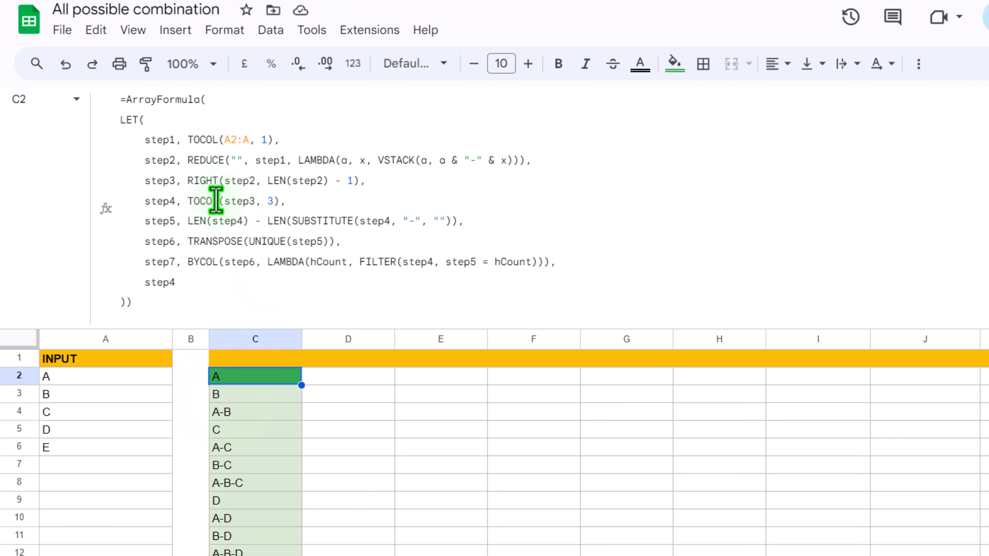
pyautogui.moveTo(156, 183)
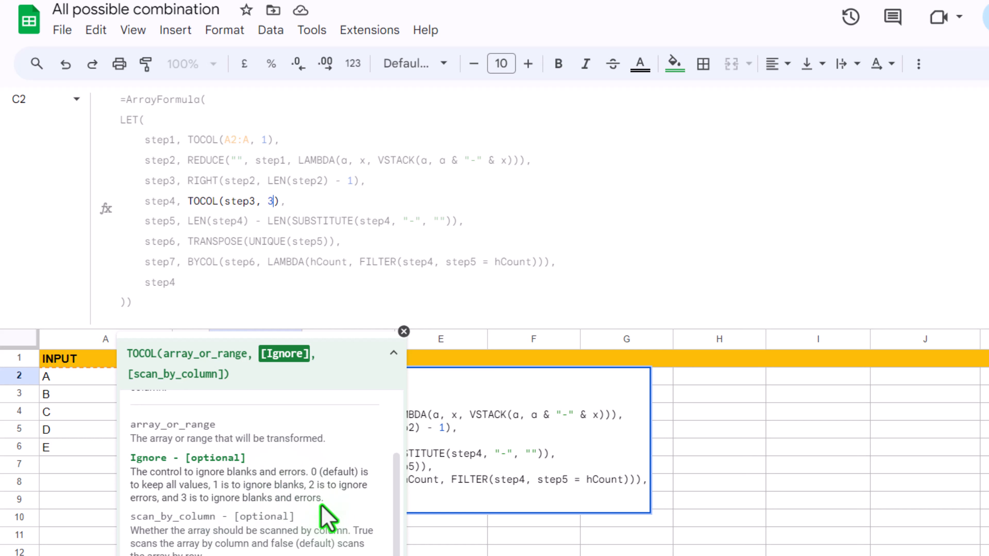
pyautogui.moveTo(404, 332)
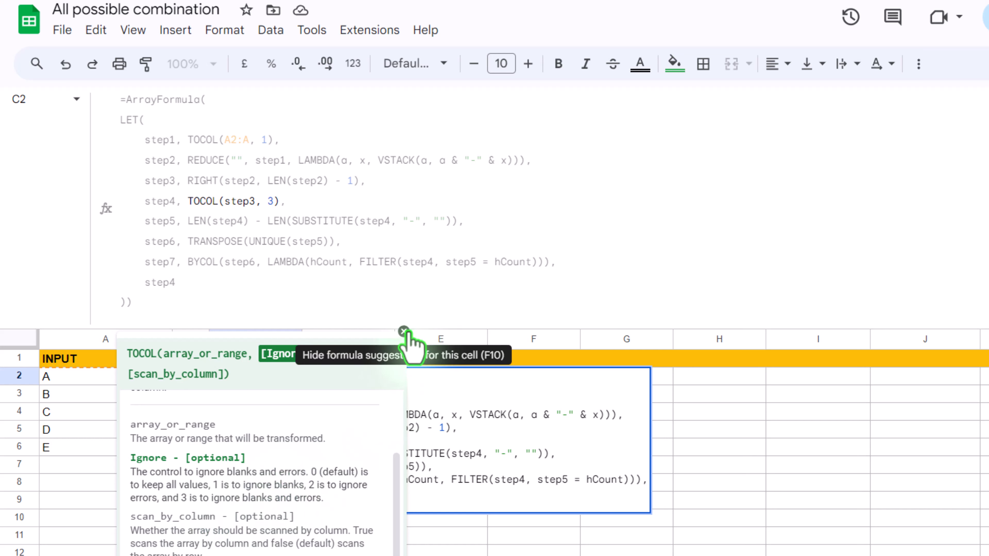
pyautogui.click(404, 331)
pyautogui.write('5')
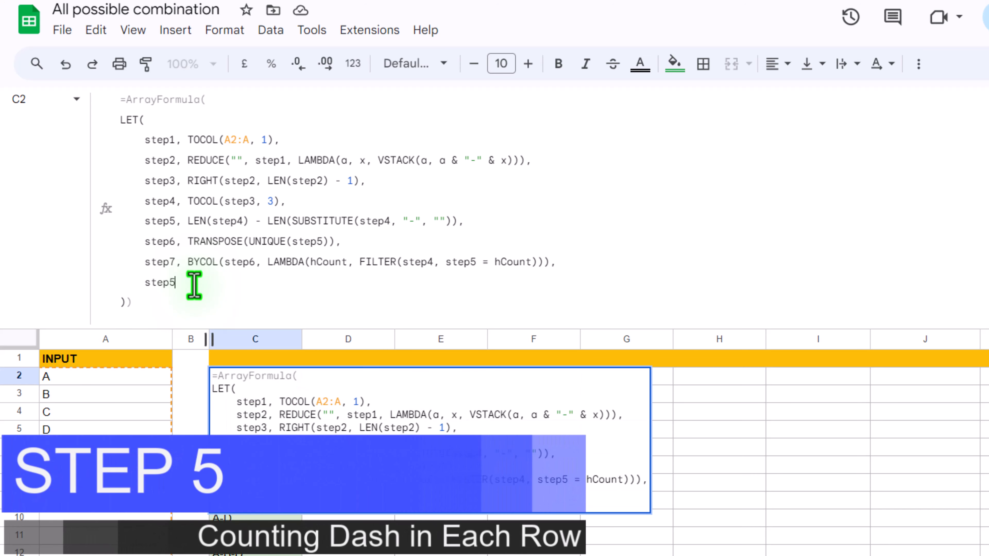
# Commit step5 so column C shows each combination's dash count (0, 0, 1, 0, 1, 1, 2)
pyautogui.press('Enter')
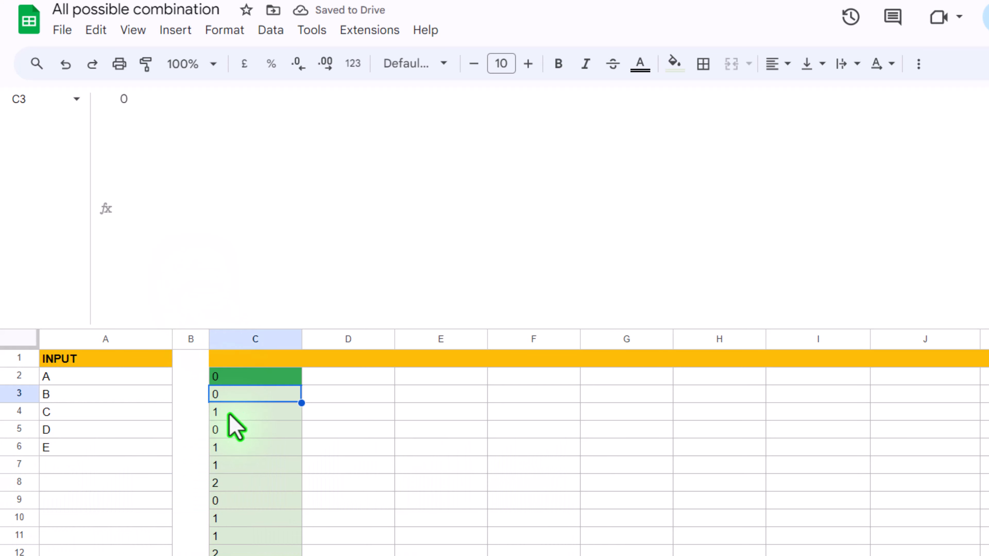
pyautogui.moveTo(232, 516)
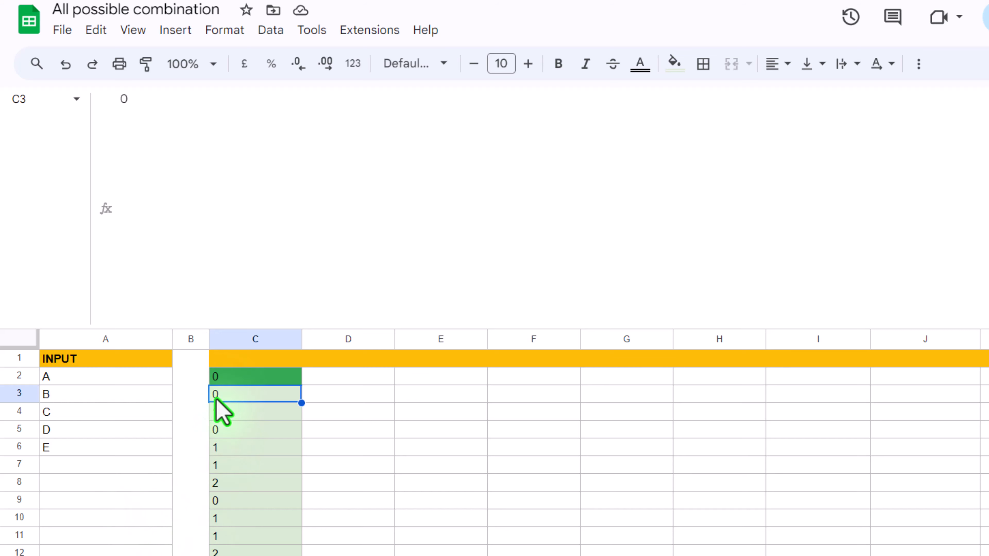
pyautogui.click(254, 376)
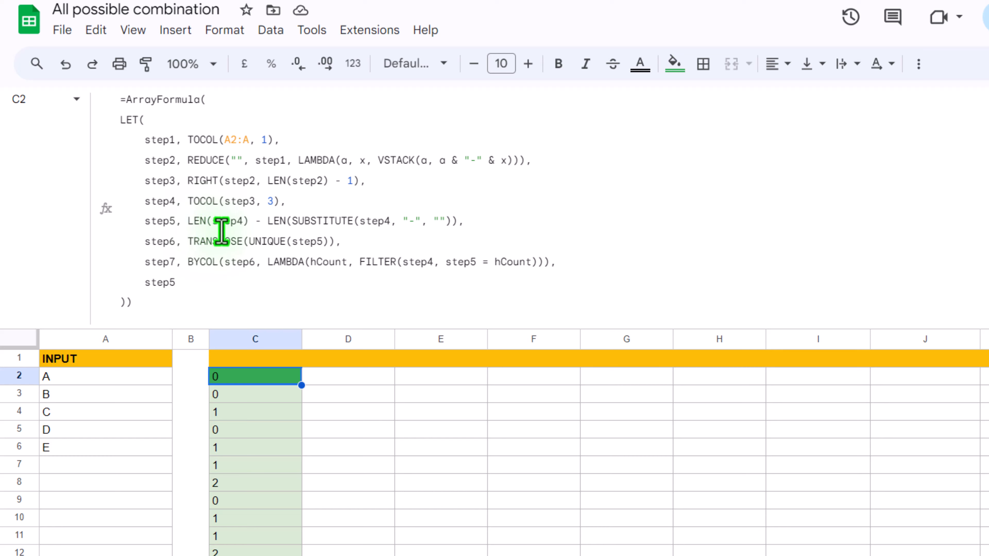
pyautogui.moveTo(315, 220)
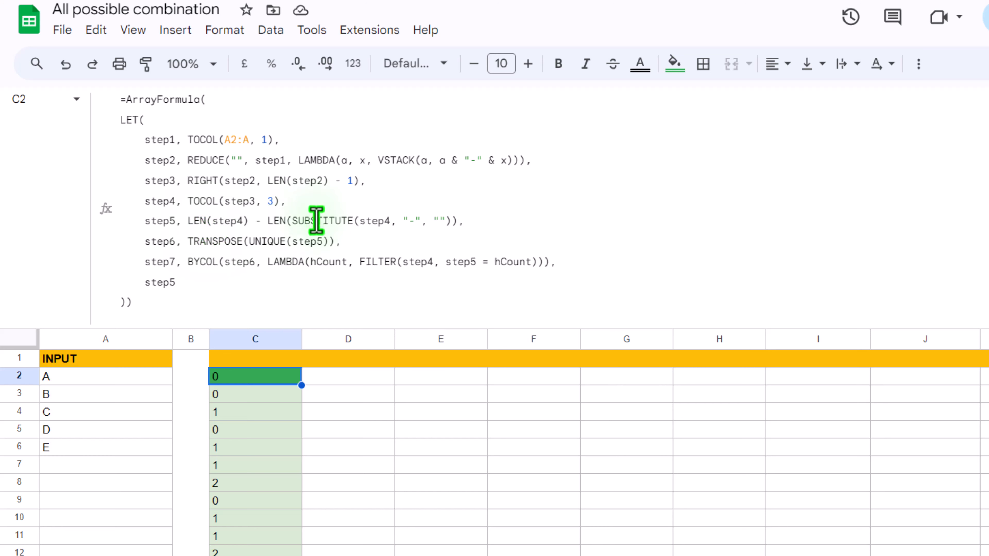
pyautogui.moveTo(403, 232)
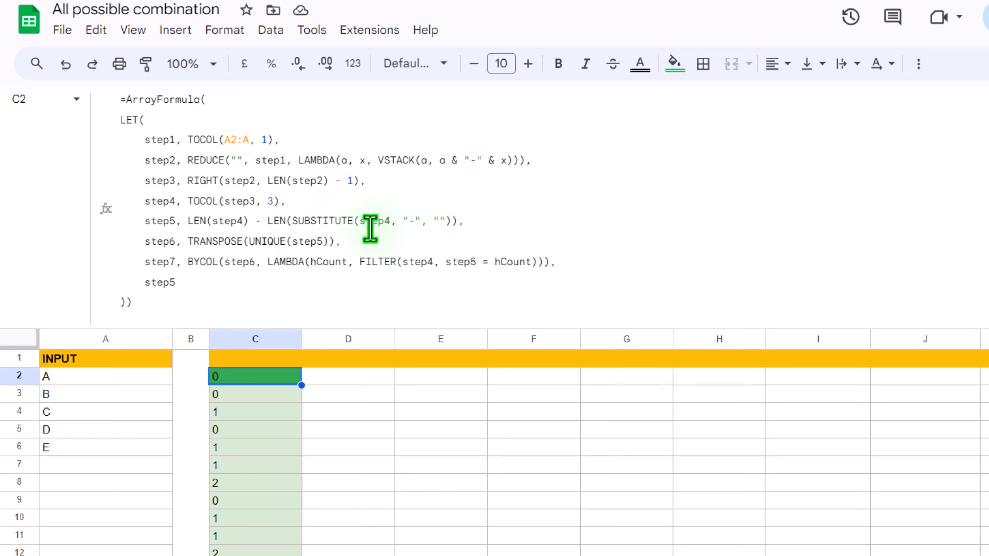
pyautogui.moveTo(314, 239)
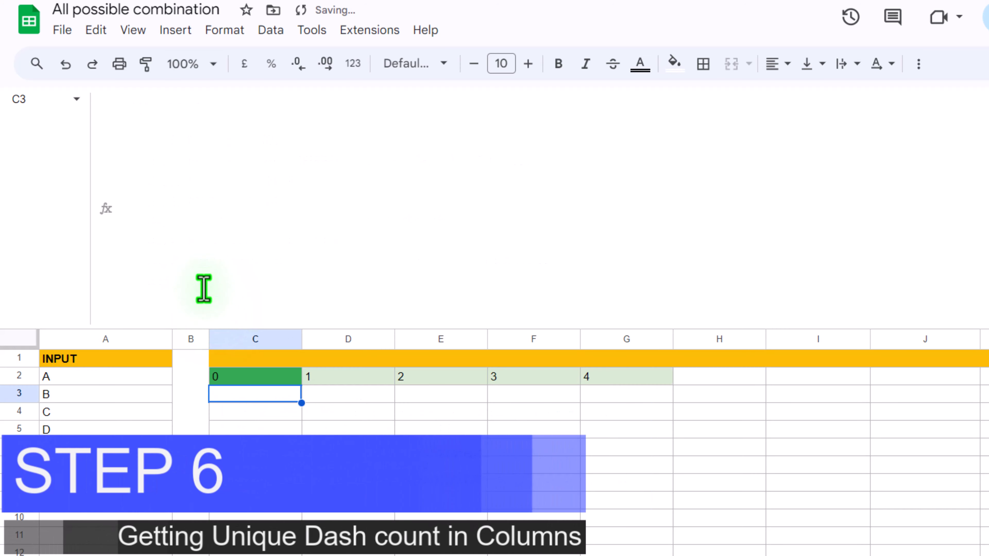
# Select C2 to view its formula returning step6, dash counts 0–4 across C2:G2
pyautogui.click(242, 381)
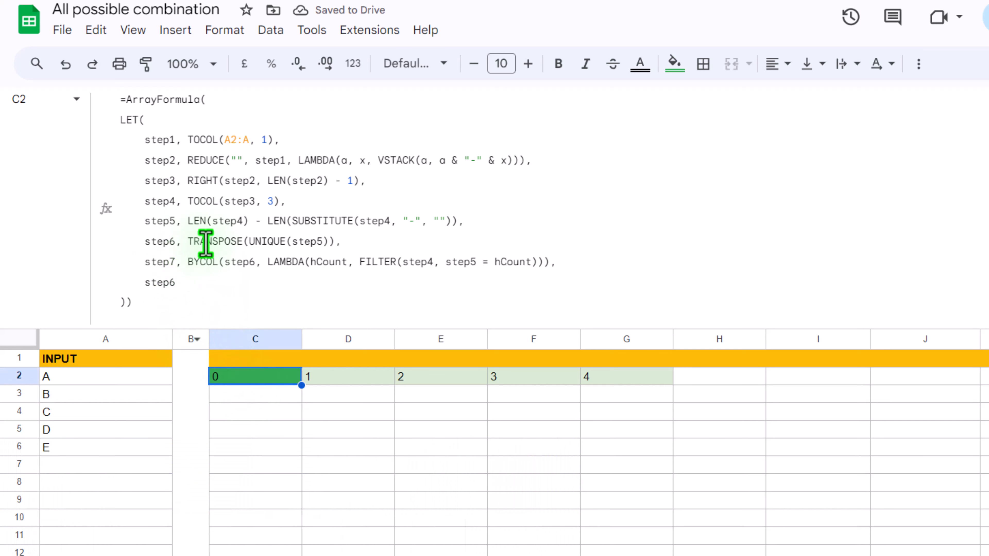
pyautogui.moveTo(223, 226)
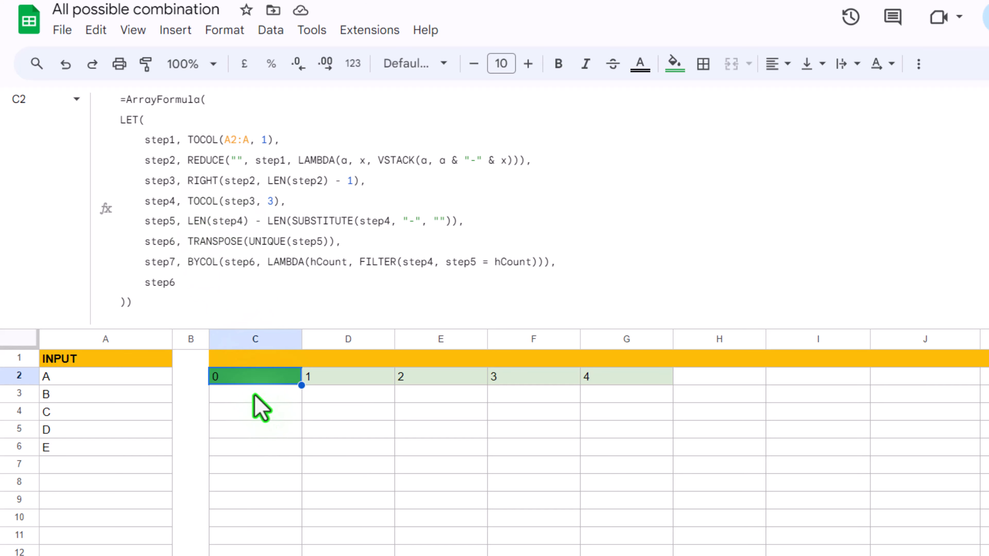
pyautogui.moveTo(435, 403)
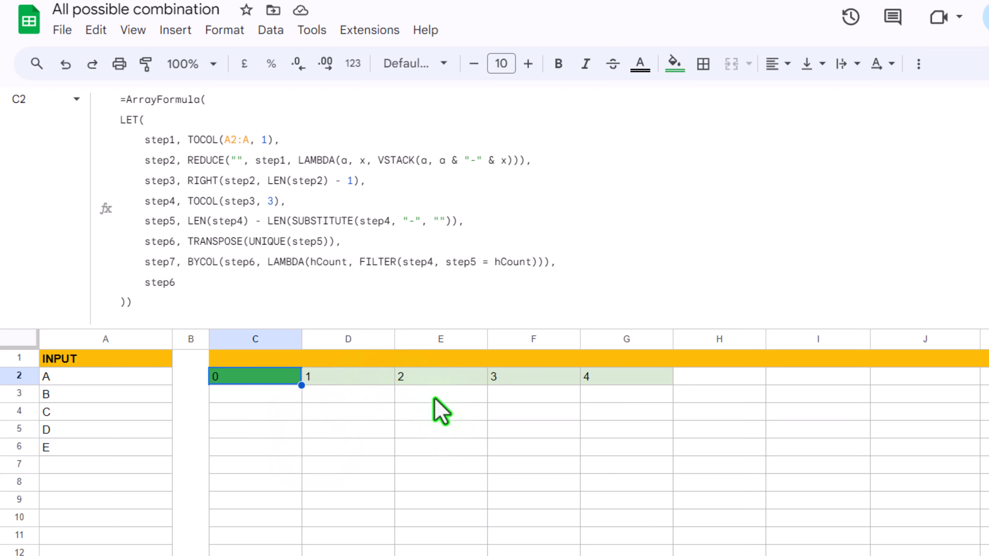
pyautogui.moveTo(627, 425)
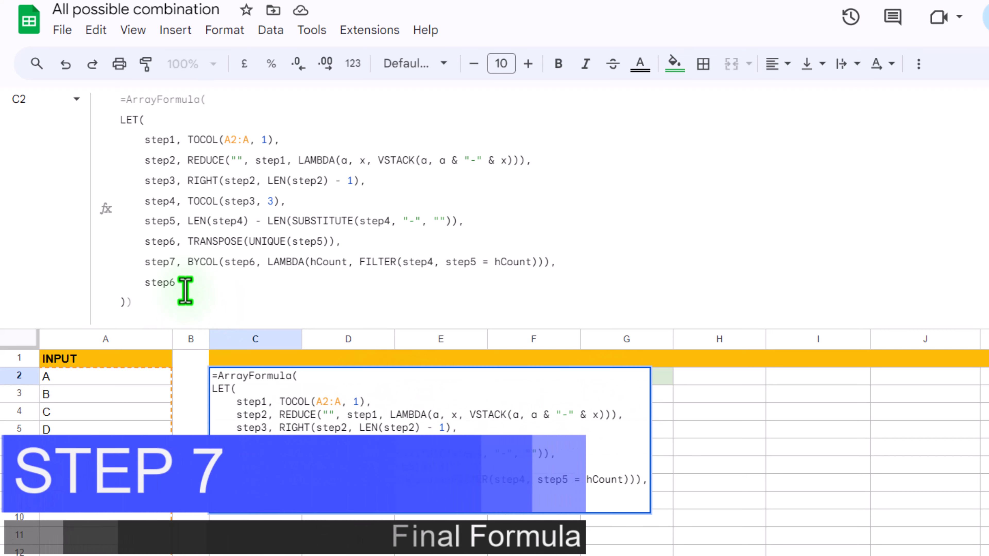
# Commit step7 so every combination spreads across columns C–G grouped by size, and review the A2:A reference
pyautogui.press('Enter')
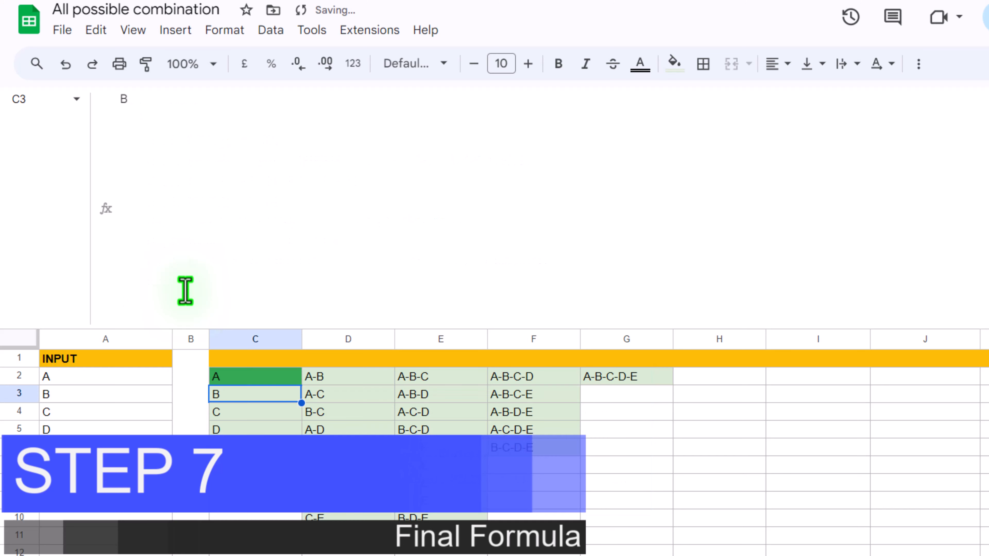
pyautogui.click(248, 377)
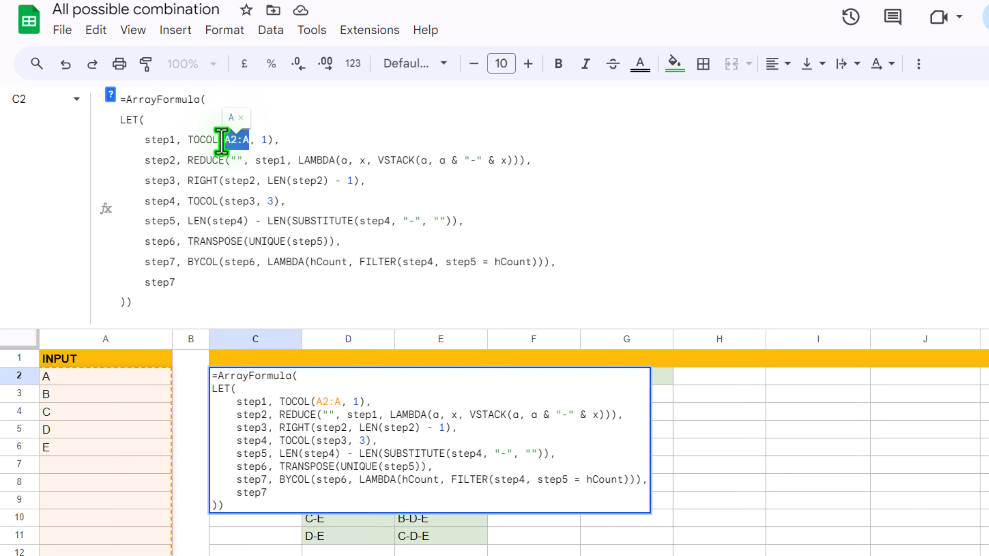
pyautogui.press('Enter')
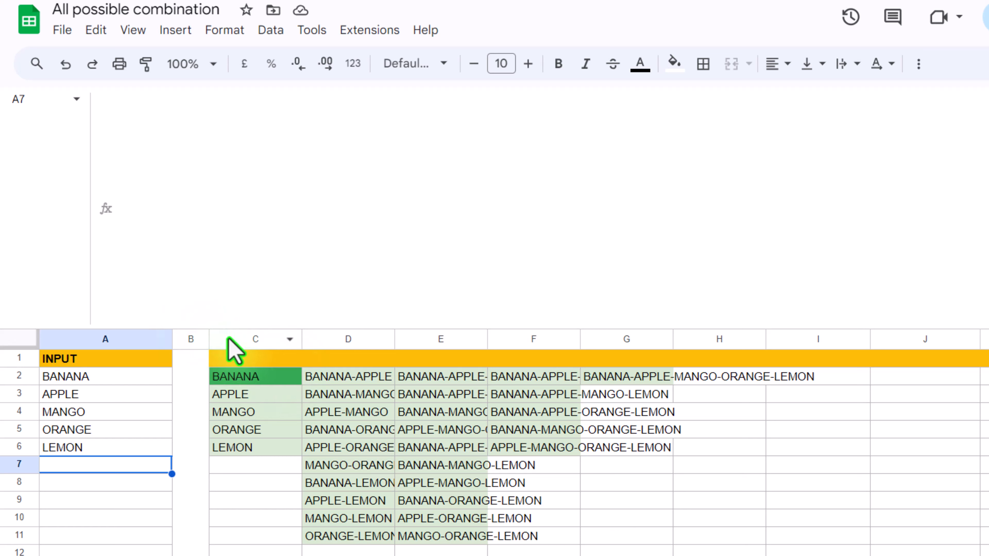
# Auto-fit columns C–I so combinations like BANANA-APPLE-MANGO-ORANGE-LEMON show in full
pyautogui.moveTo(255, 339); pyautogui.dragTo(719, 339)
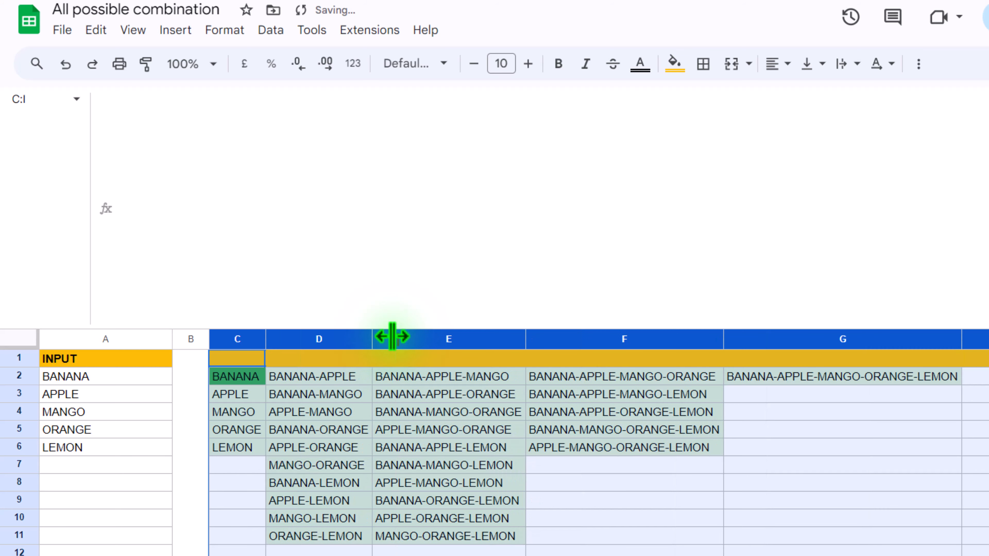
pyautogui.click(597, 482)
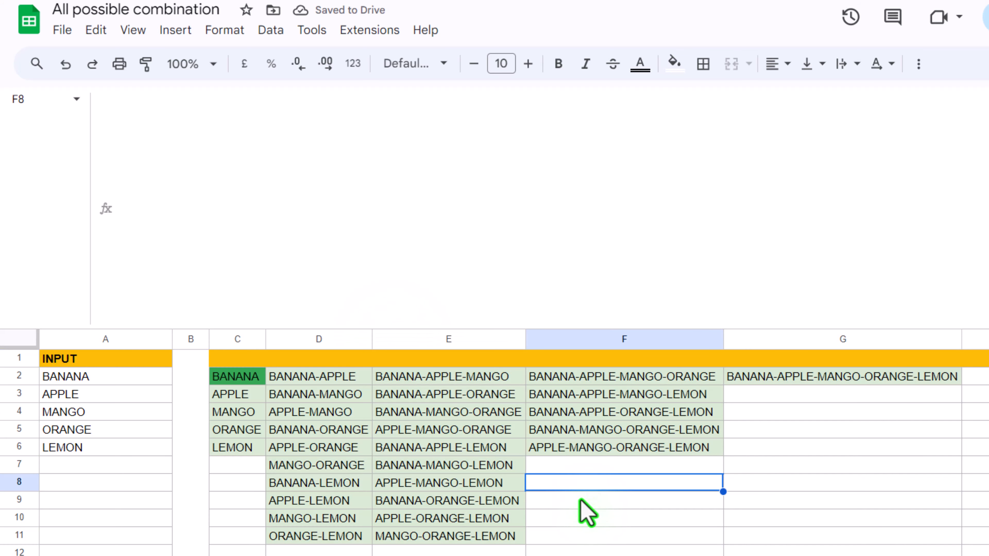